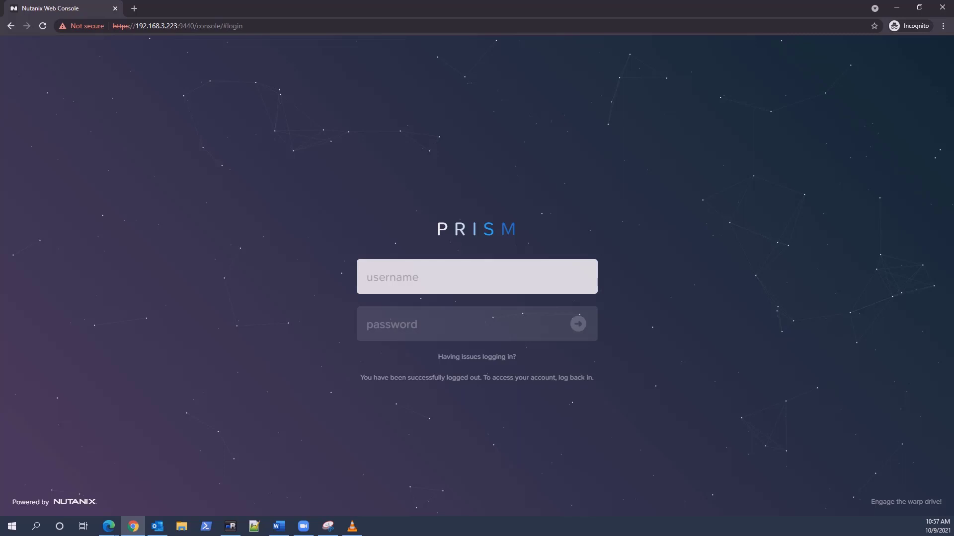
# Sign in to Prism as admin and bring up the Hardware table of the three hosts.
pyautogui.write('admin')
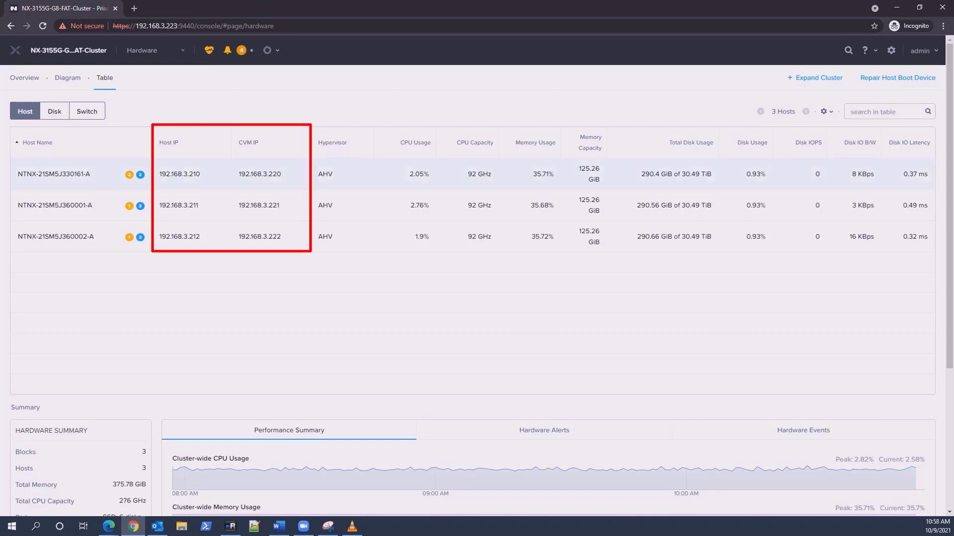
# Review host details, ending on NTNX-21SM5J360002-A with hypervisor IP 192.168.3.212 and CVM IP 192.168.3.222.
pyautogui.click(54, 174)
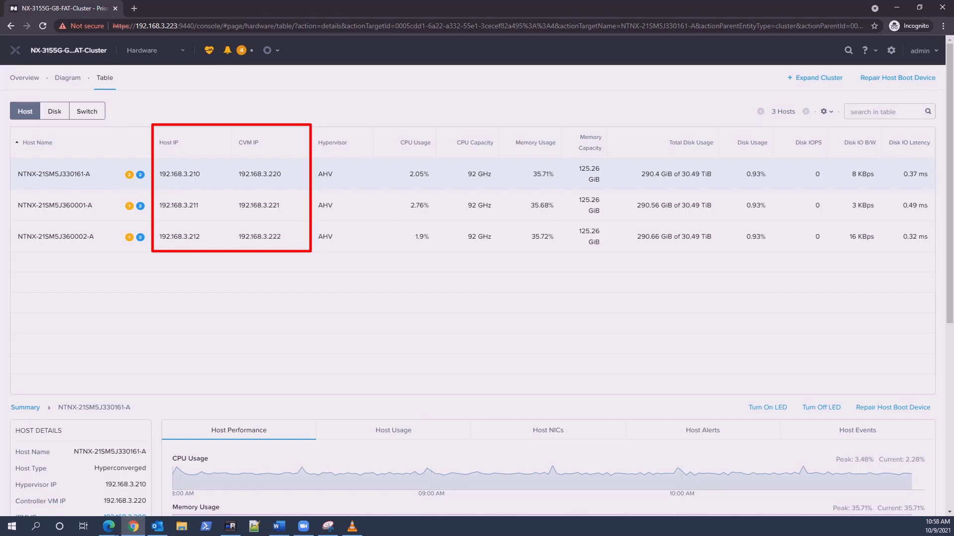
pyautogui.scroll(-3)
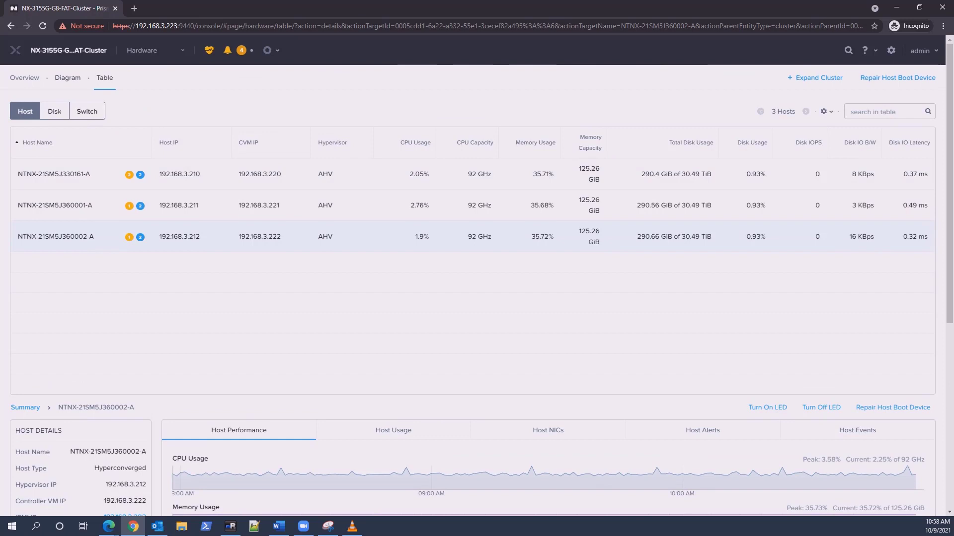
pyautogui.click(67, 77)
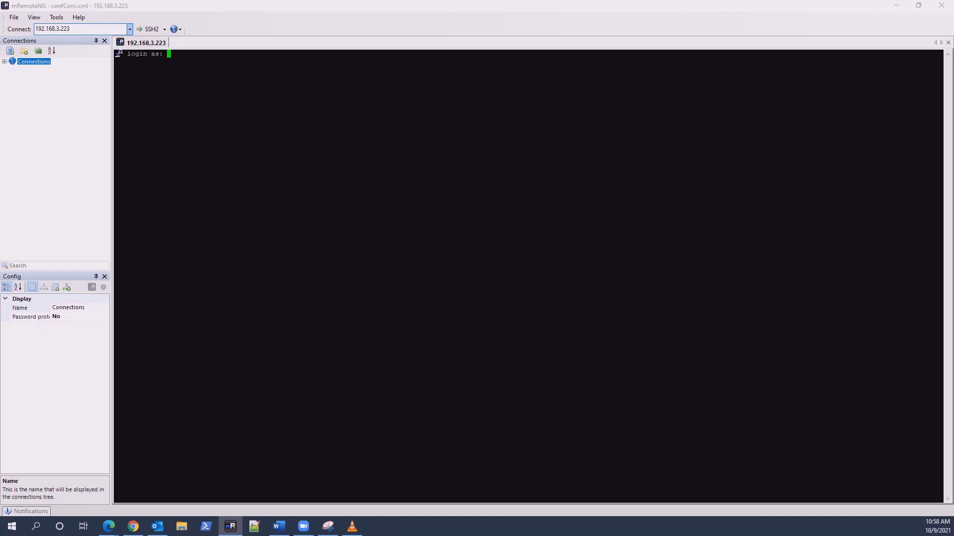
# Log in to the CVM as nutanix and run ipmiips to list IPMI addresses 192.168.3.200–202.
pyautogui.write('nutanix')
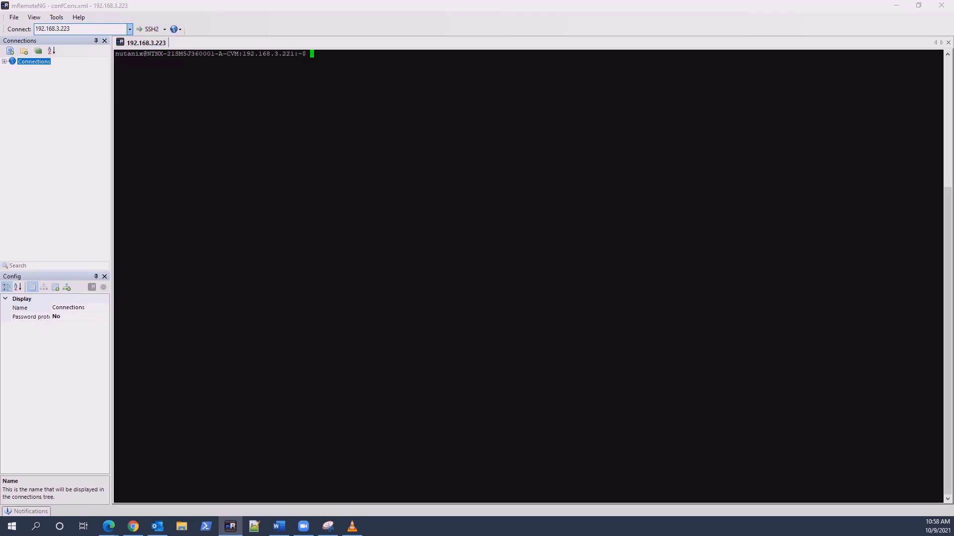
pyautogui.write('ipmiips')
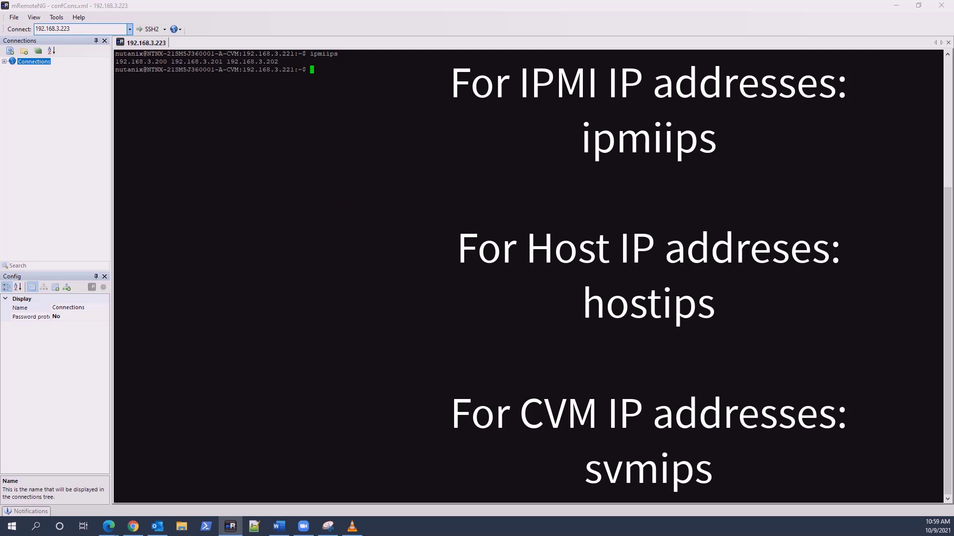
# Run hostips to list host addresses 192.168.3.210–212, then begin the svmips command.
pyautogui.write('h')
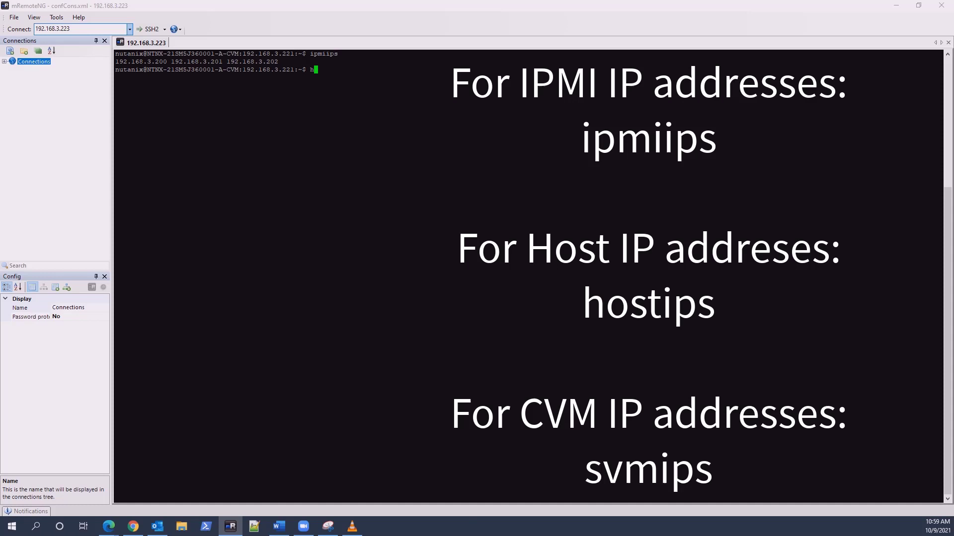
pyautogui.write('ostips')
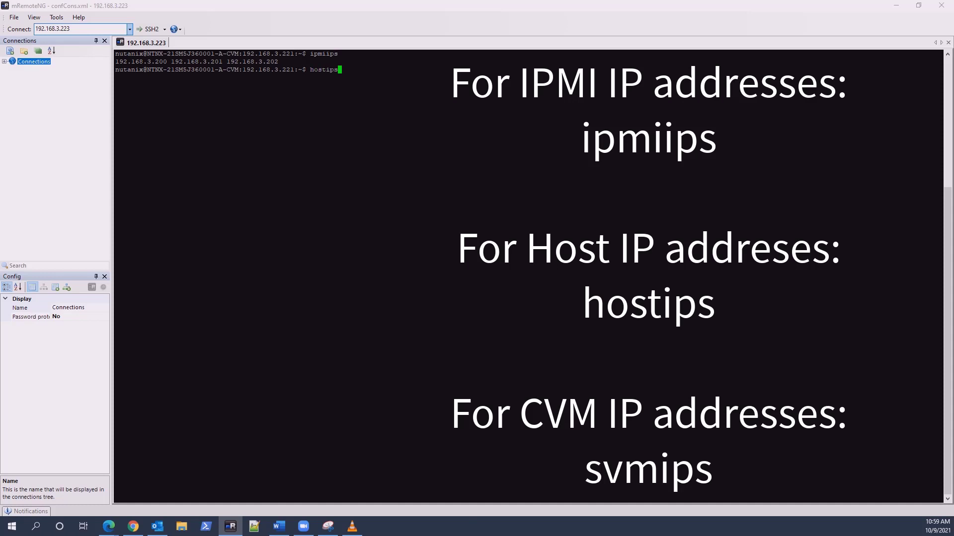
pyautogui.write('svm')
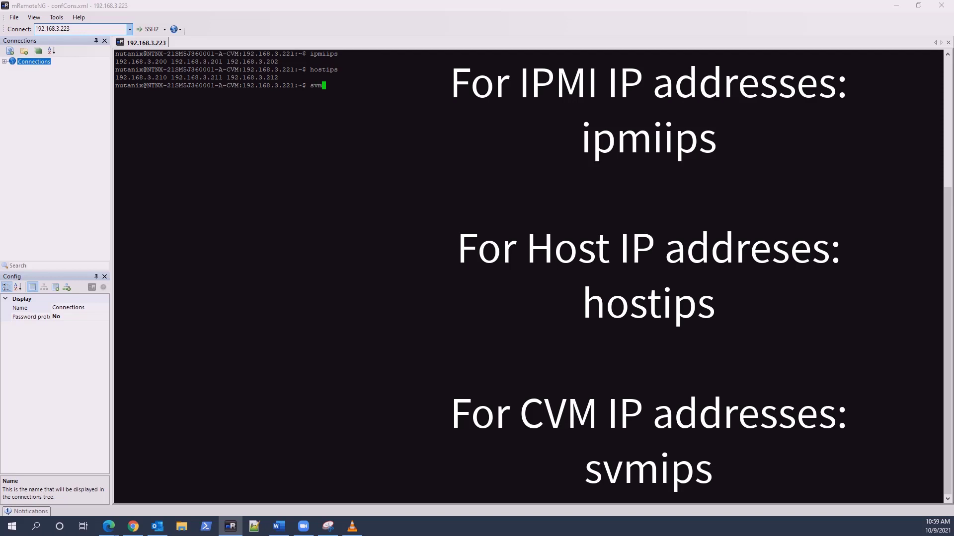